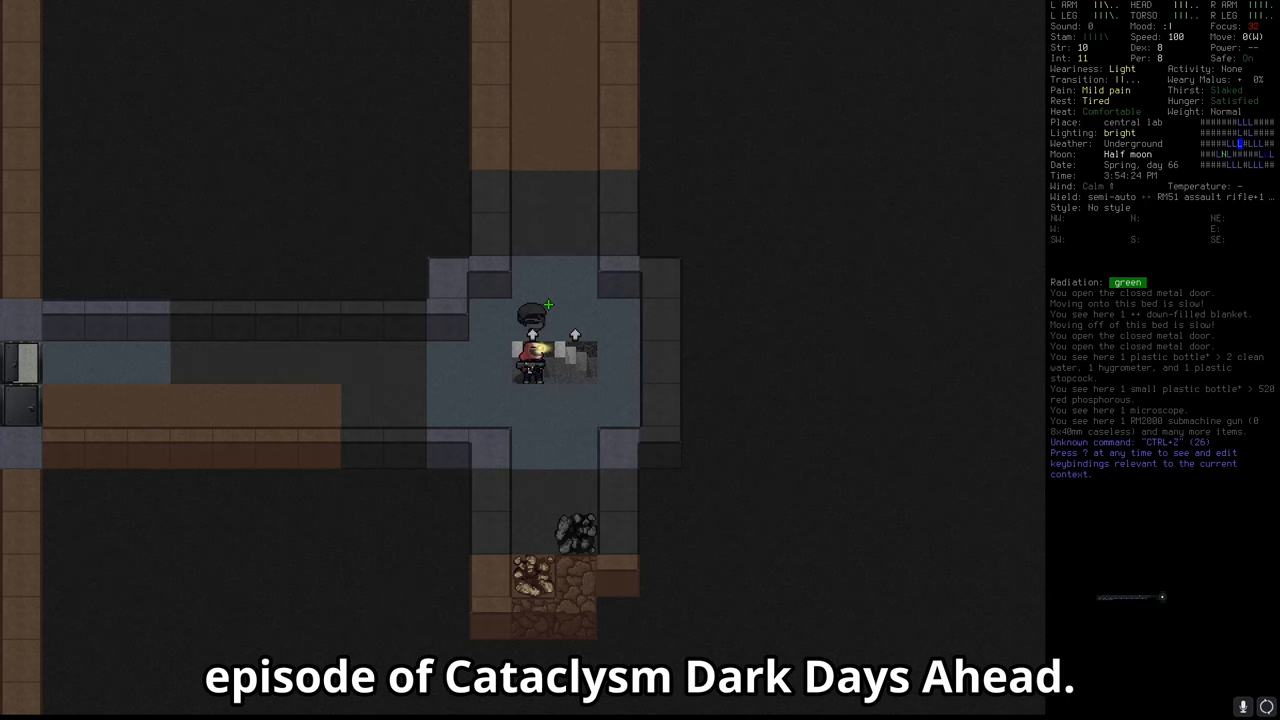
Glance at the overmap of the surrounding area, then return to the game view.
key("m")
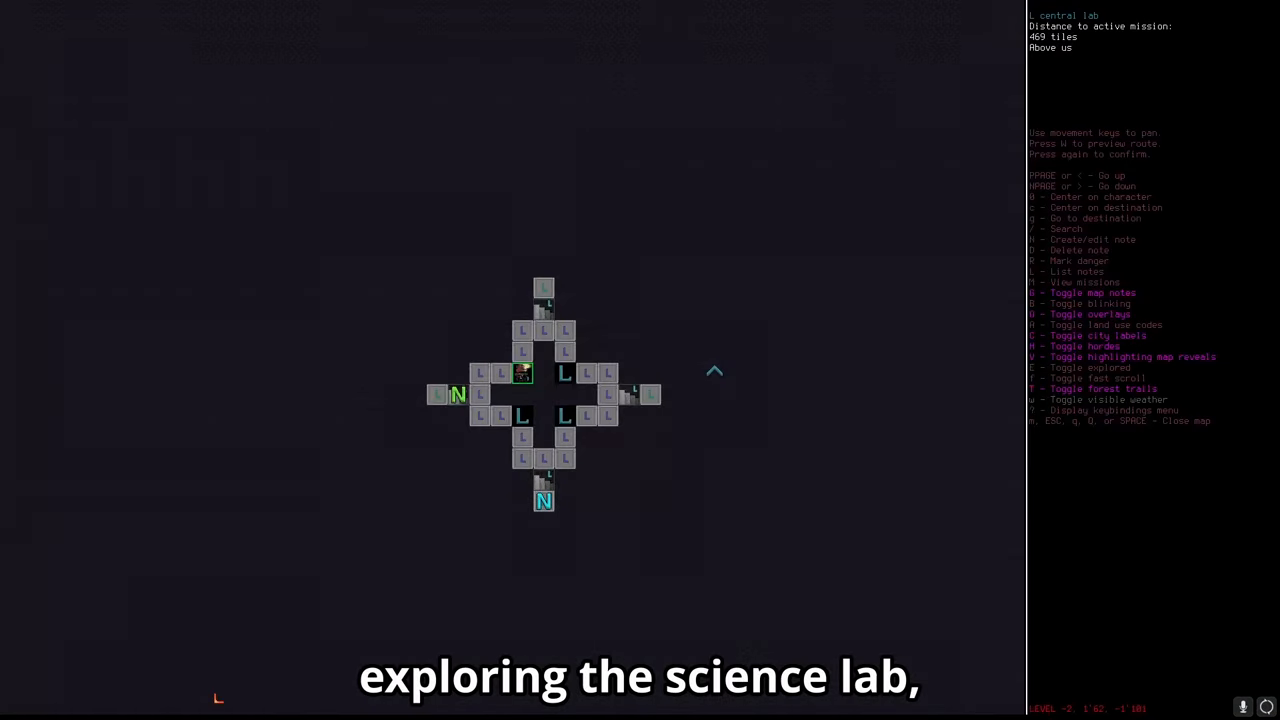
key("escape")
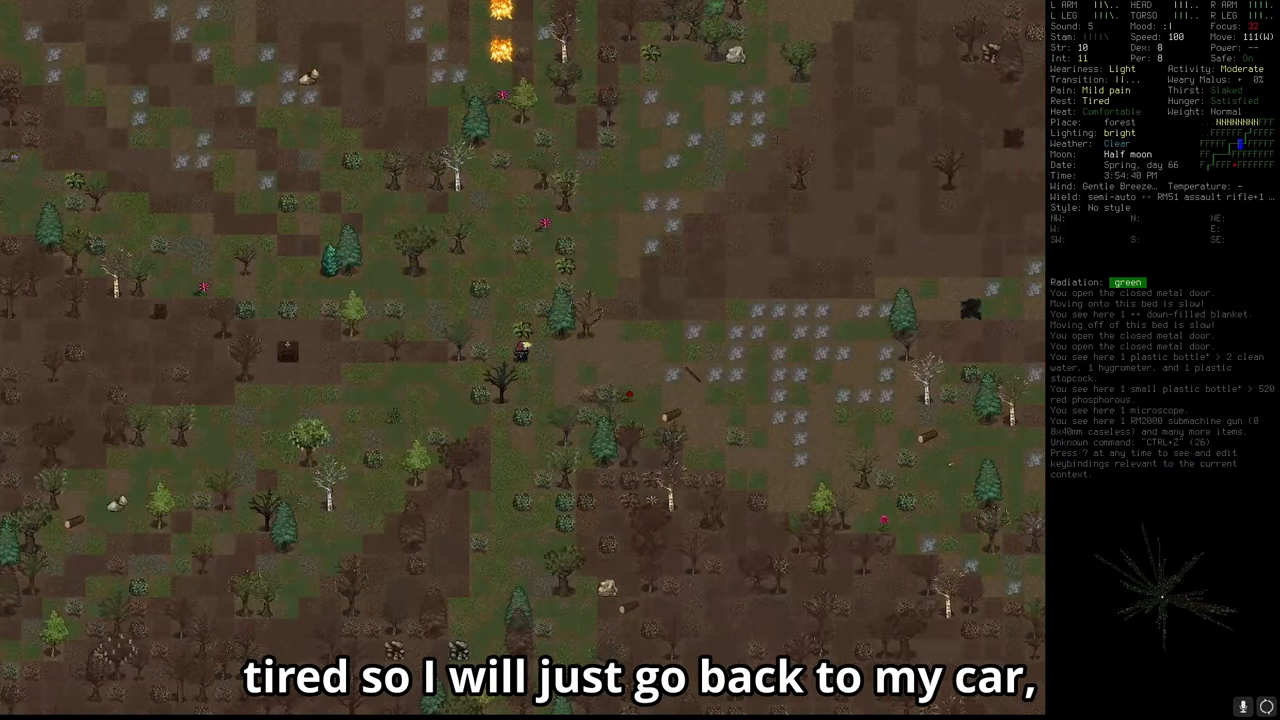
Check the overmap, then head north back toward the central lab.
key("m")
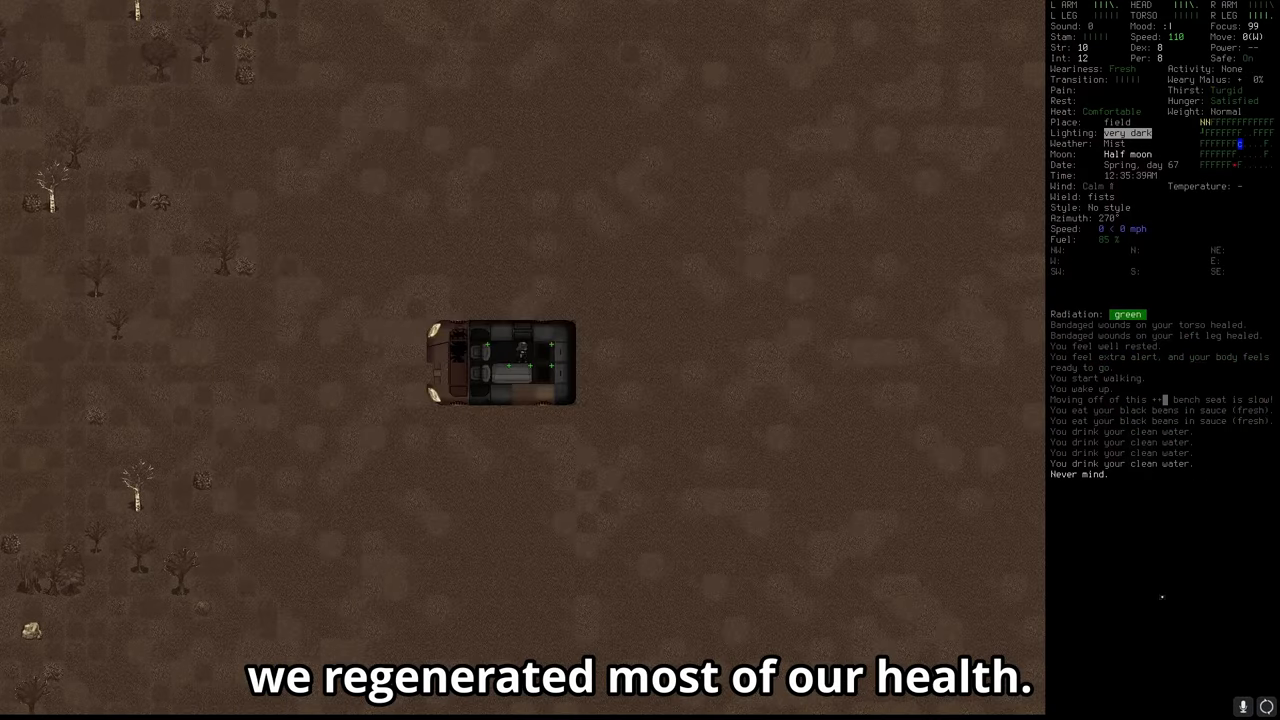
key("w")
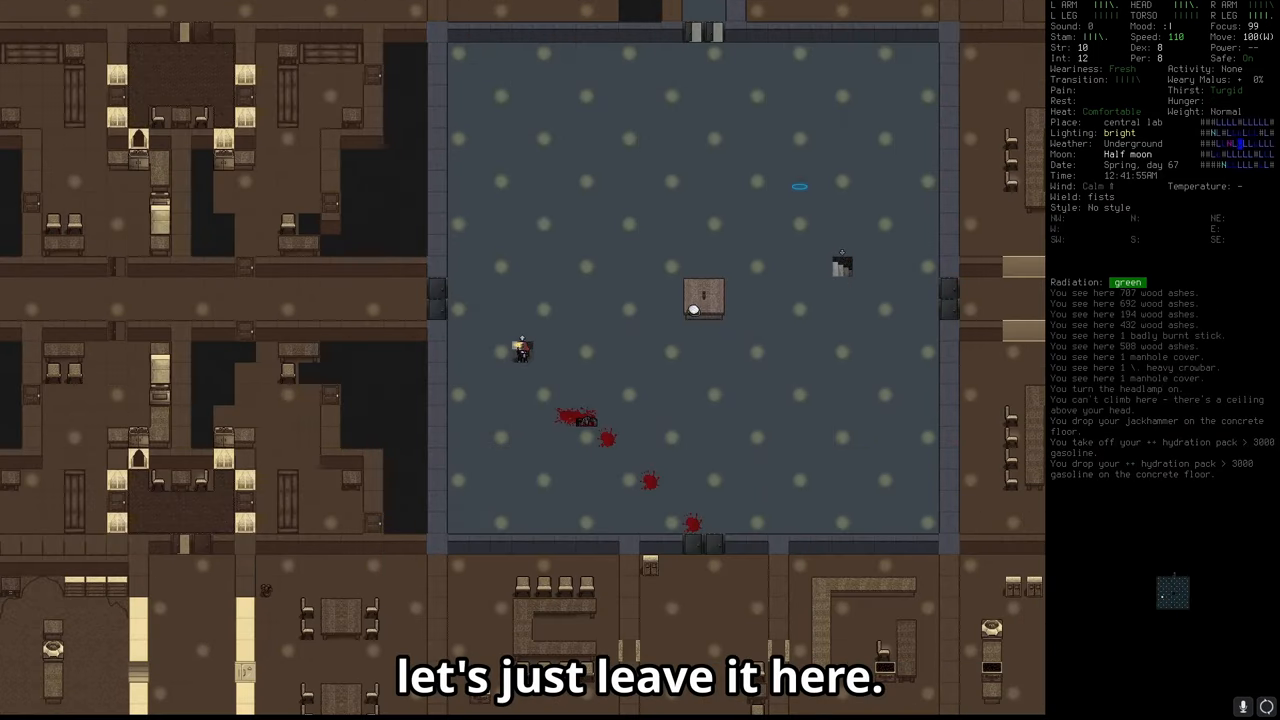
Bring up the lab level's map to pick the spot for a note.
key("w")
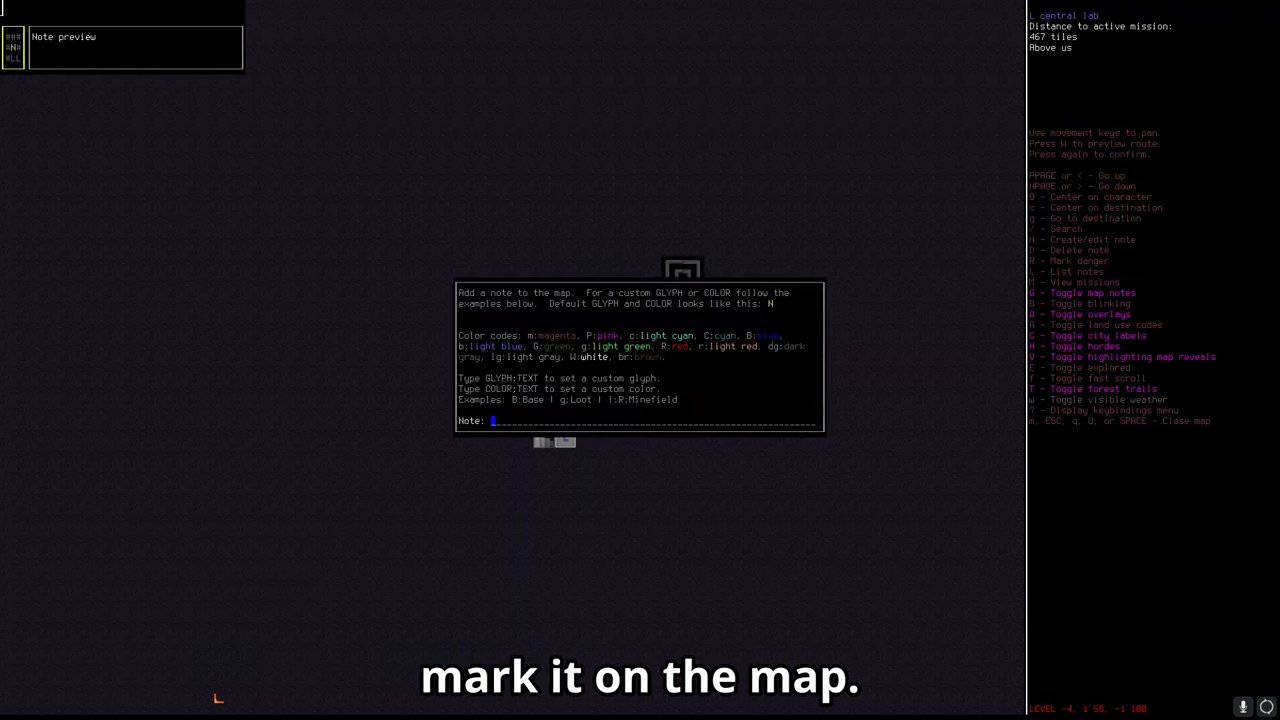
Begin the map note with the red colour code 'R;'.
type("R;")
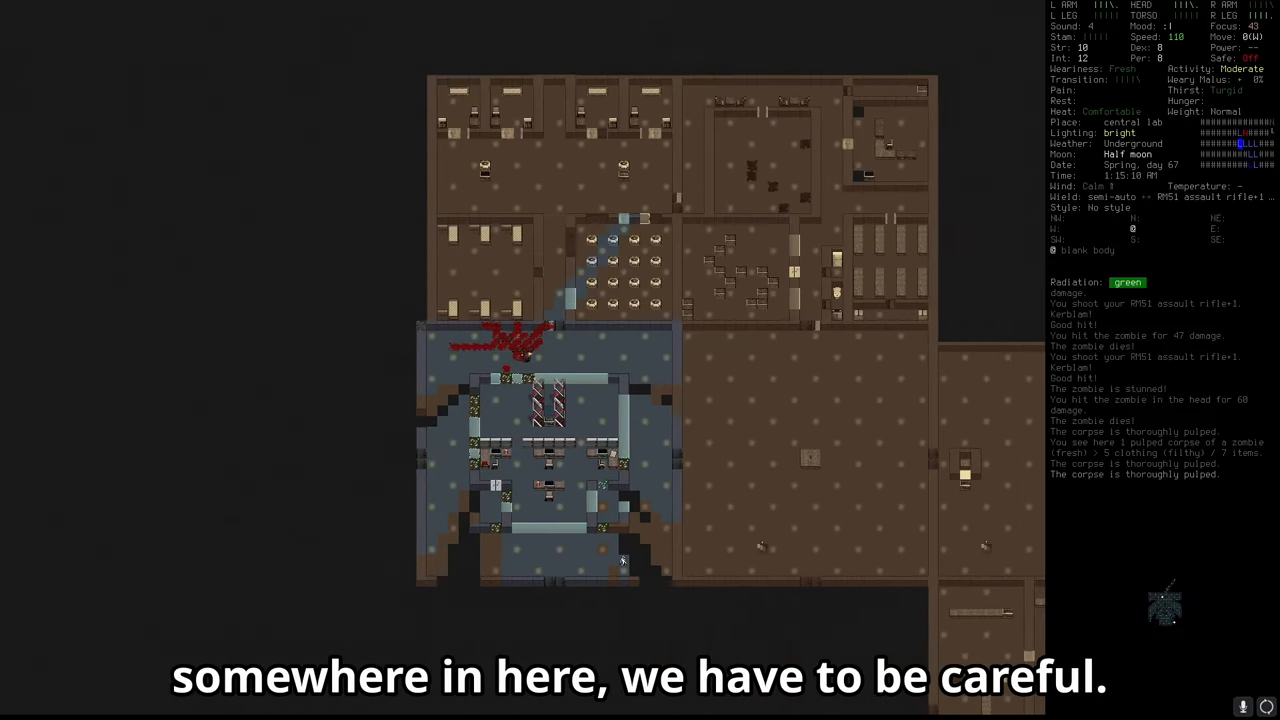
key("f")
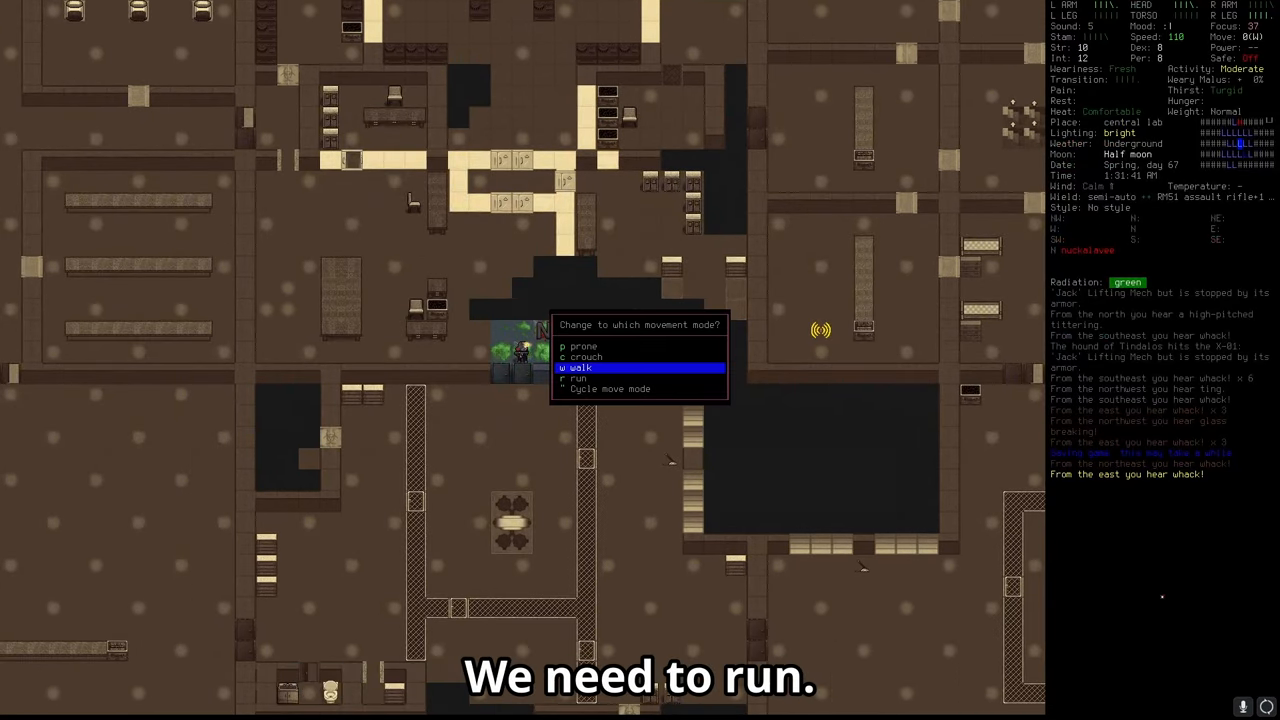
Switch the movement mode to run before crossing the corridor.
left_click(575, 378)
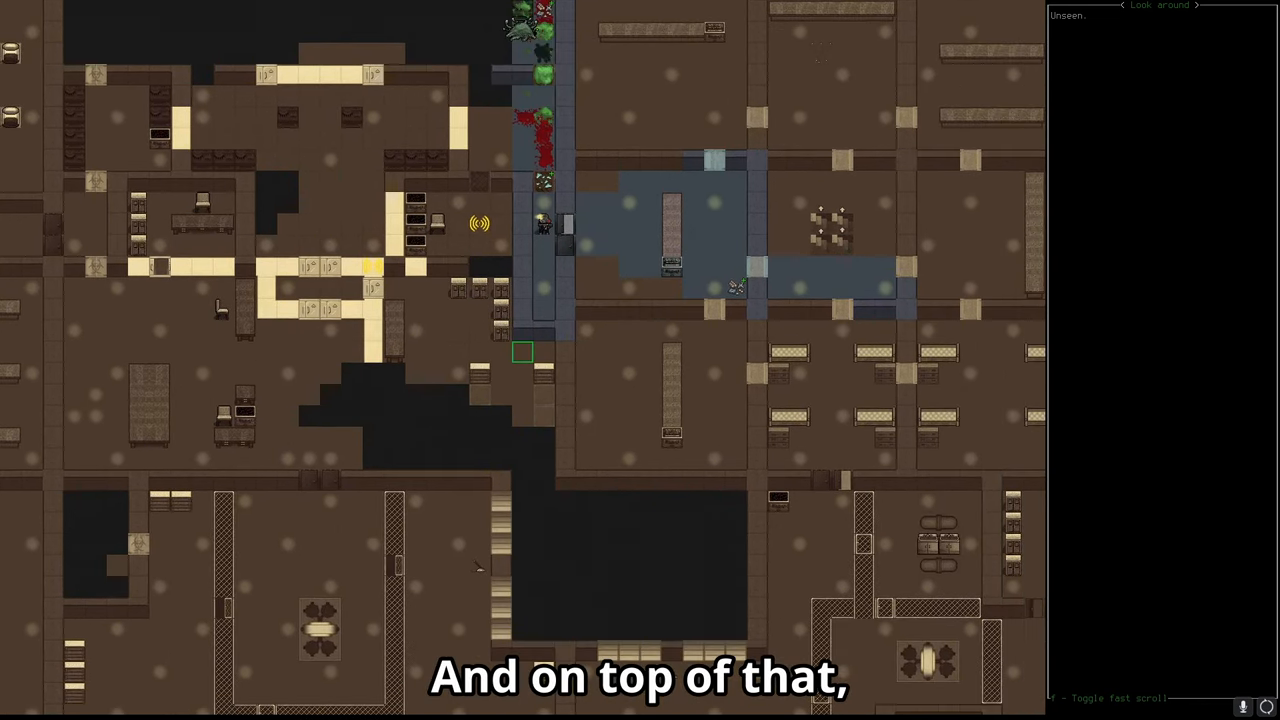
scroll("down", 3)
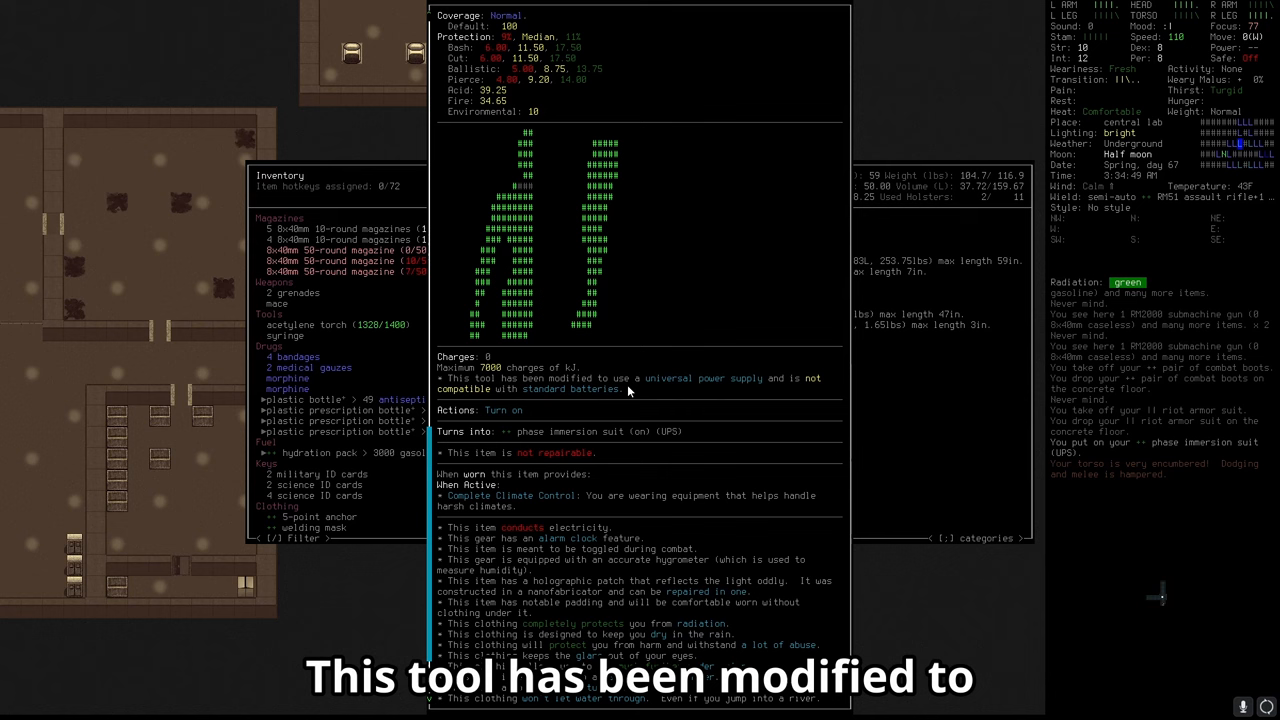
mouse_move(714, 393)
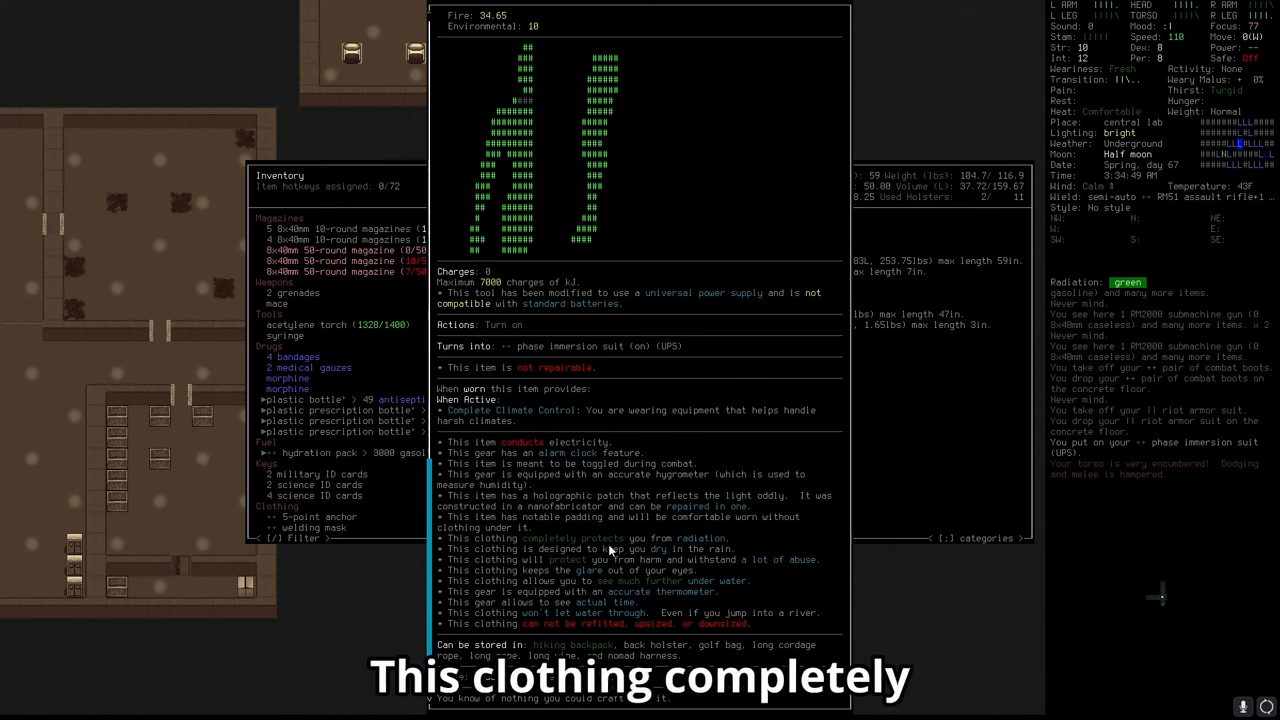
mouse_move(706, 550)
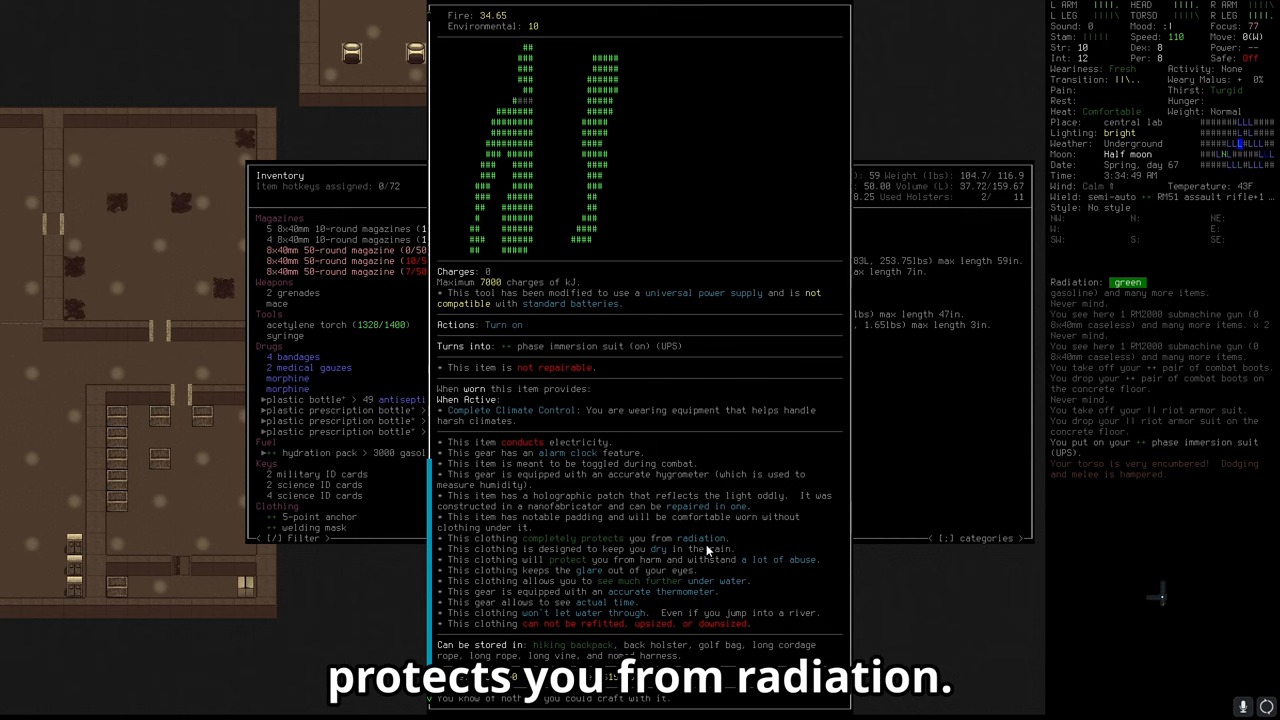
mouse_move(575, 558)
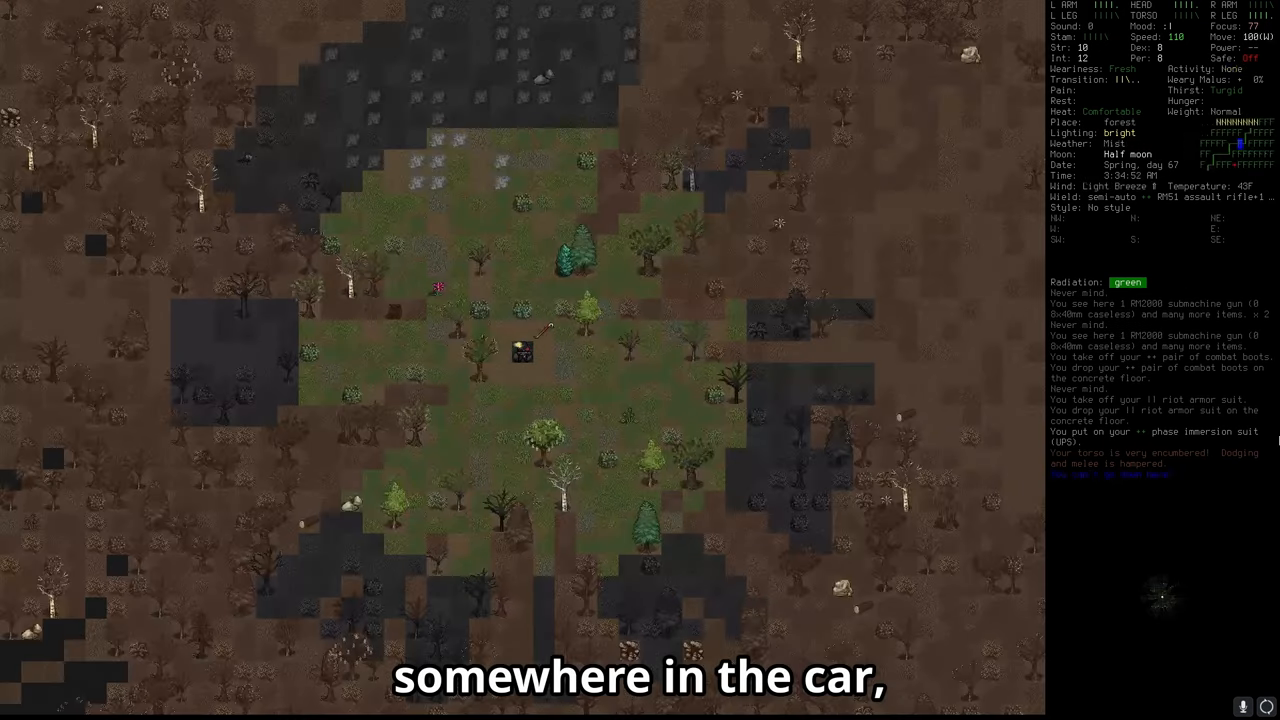
Check the overmap for the route back to the lab entrance.
key("m")
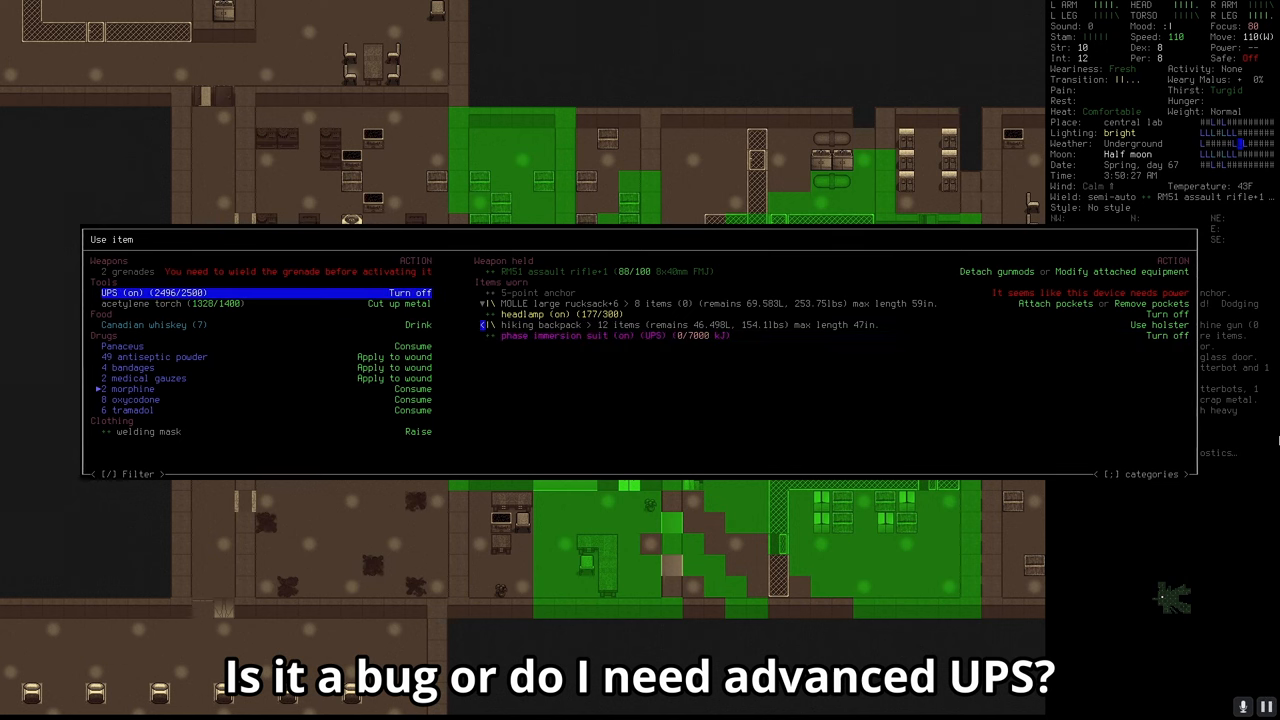
Try switching on the UPS powering the phase immersion suit.
left_click(607, 335)
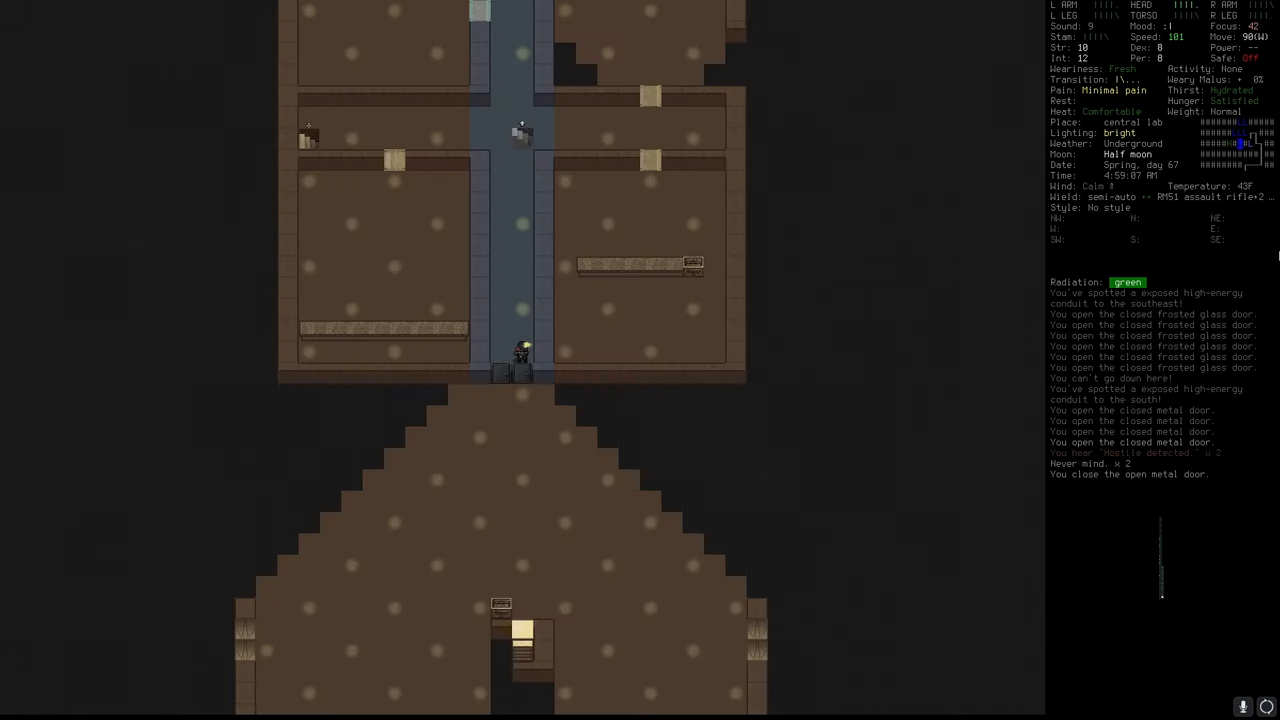
Continue down the lab corridor.
key("N")
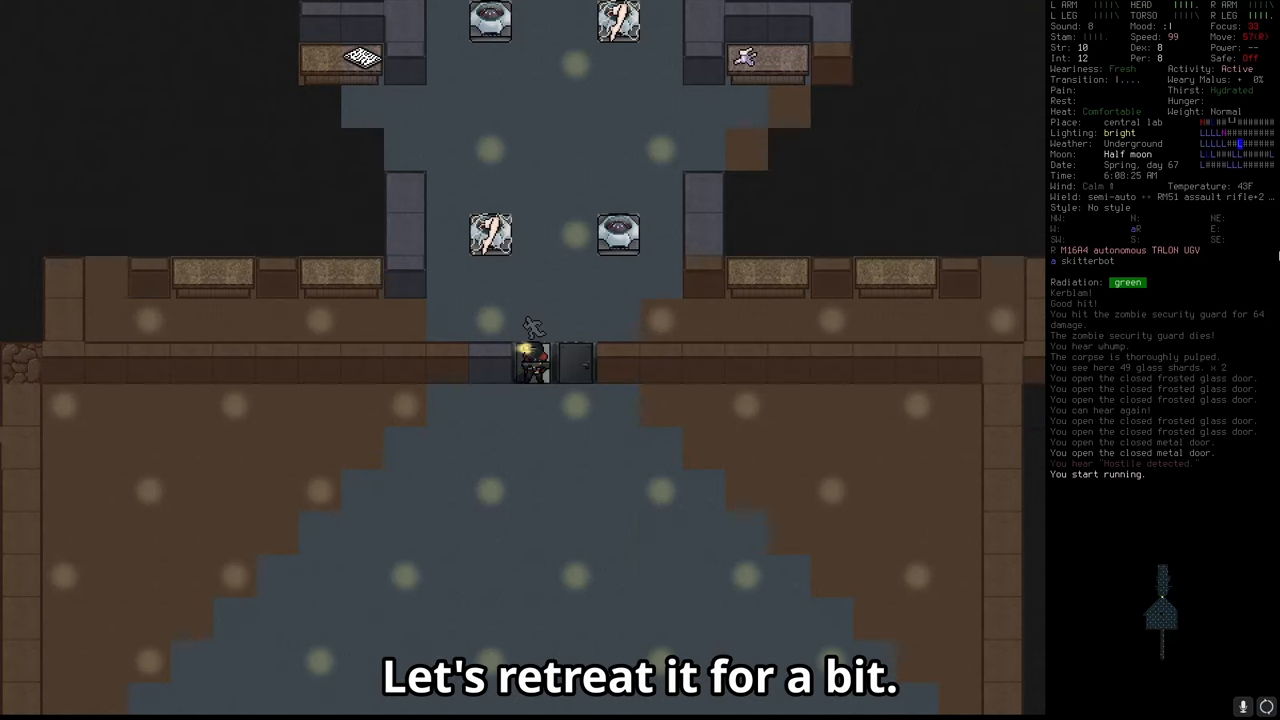
Shoot the skitterbot, then fire repeatedly at the M16A4 TALON UGV.
key("f")
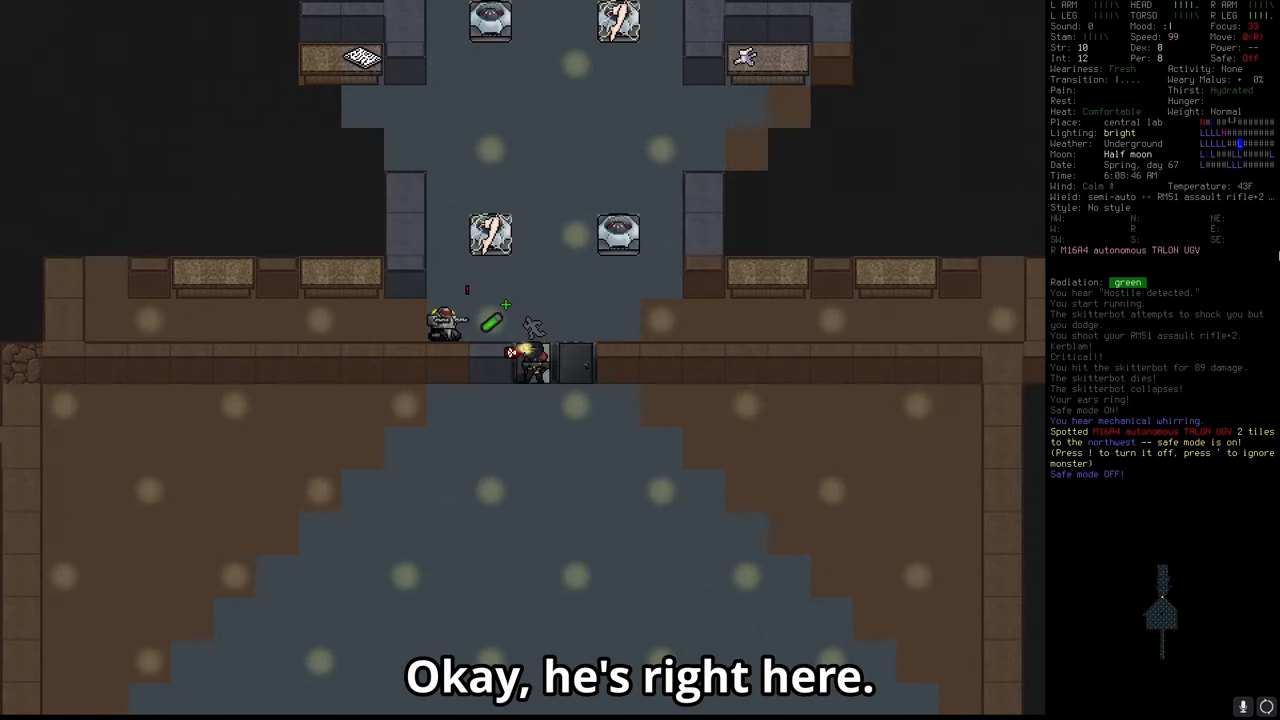
key("r")
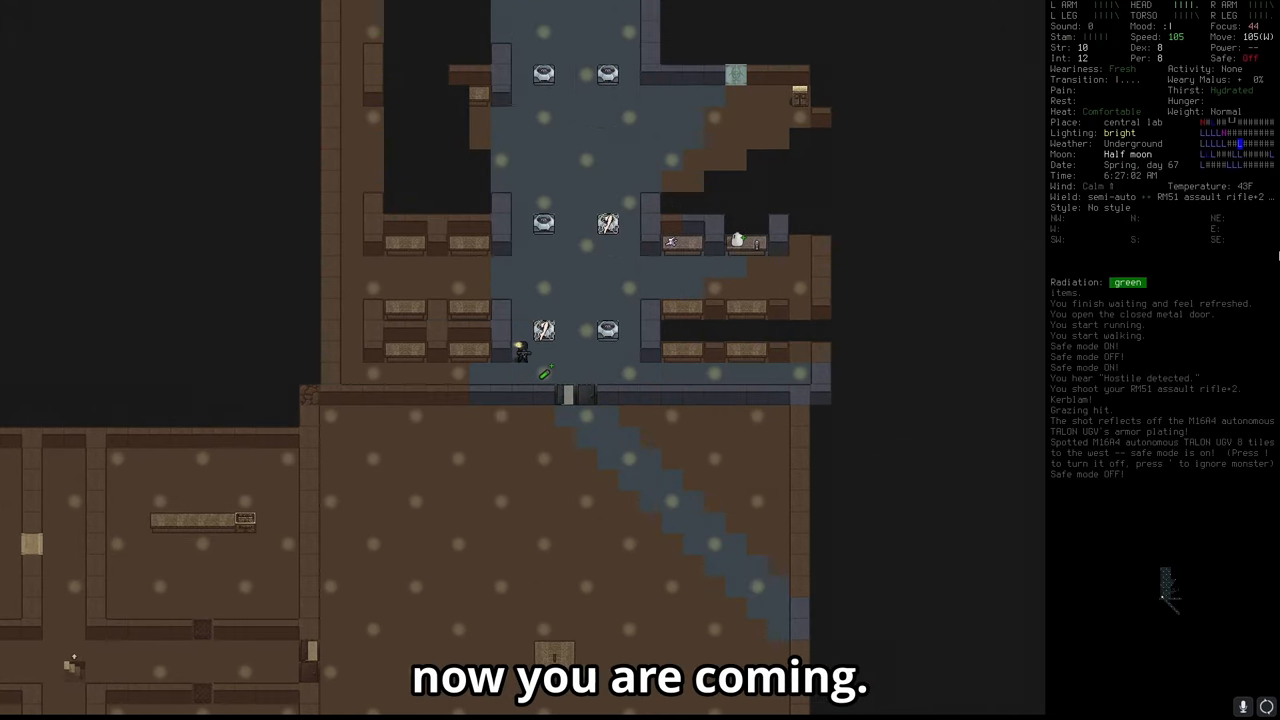
key("f")
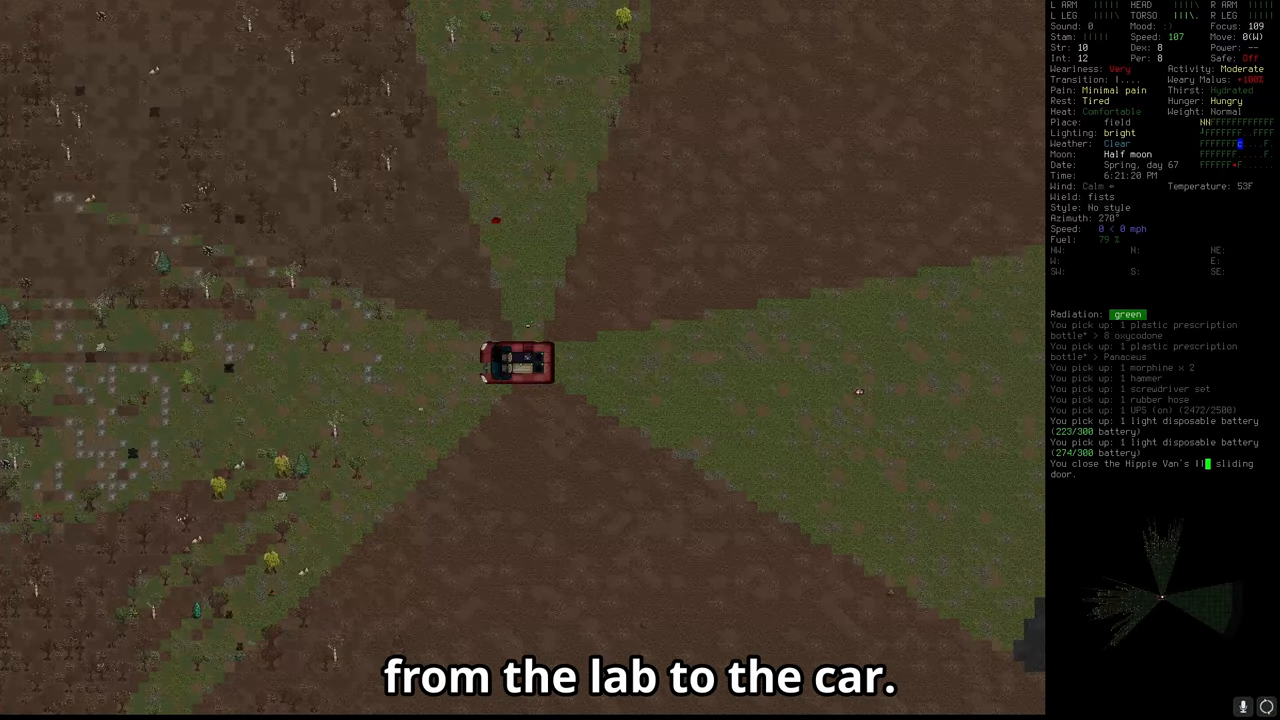
Show the central lab level on the overmap with its coloured map notes.
key("m")
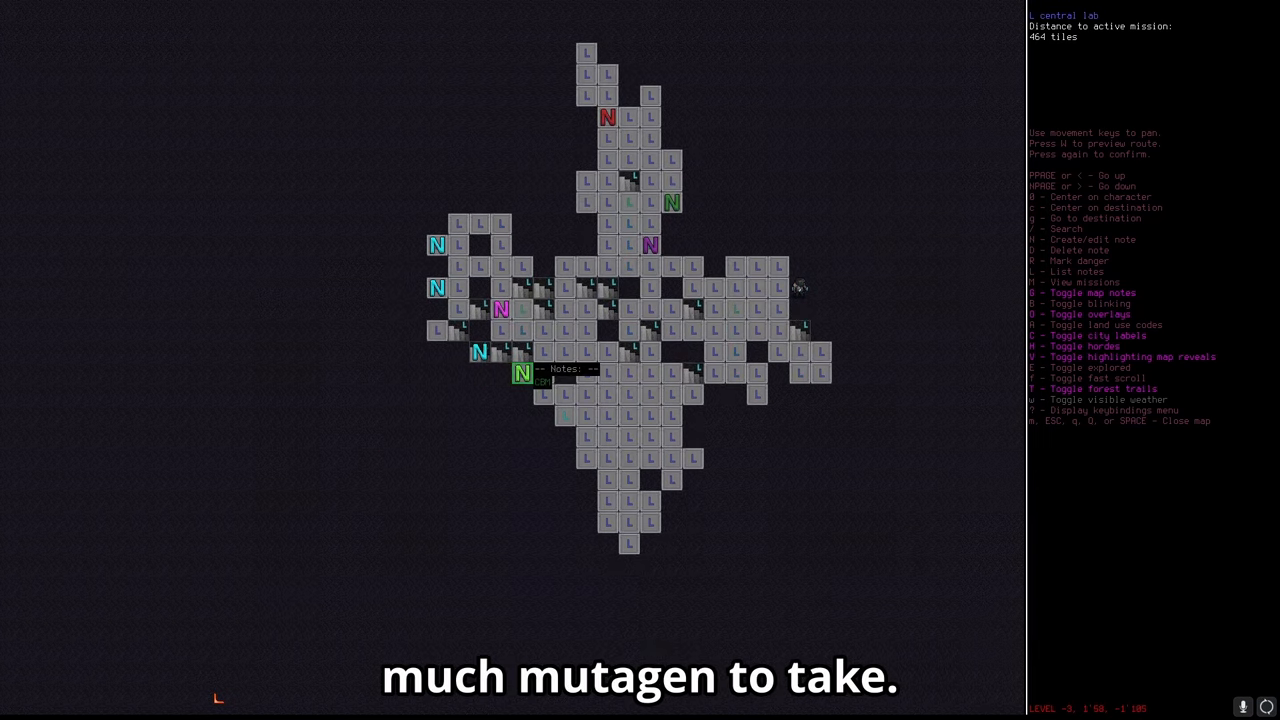
Bring up the advanced inventory manager and page through nearby guns, magazines and ammo.
key("esc")
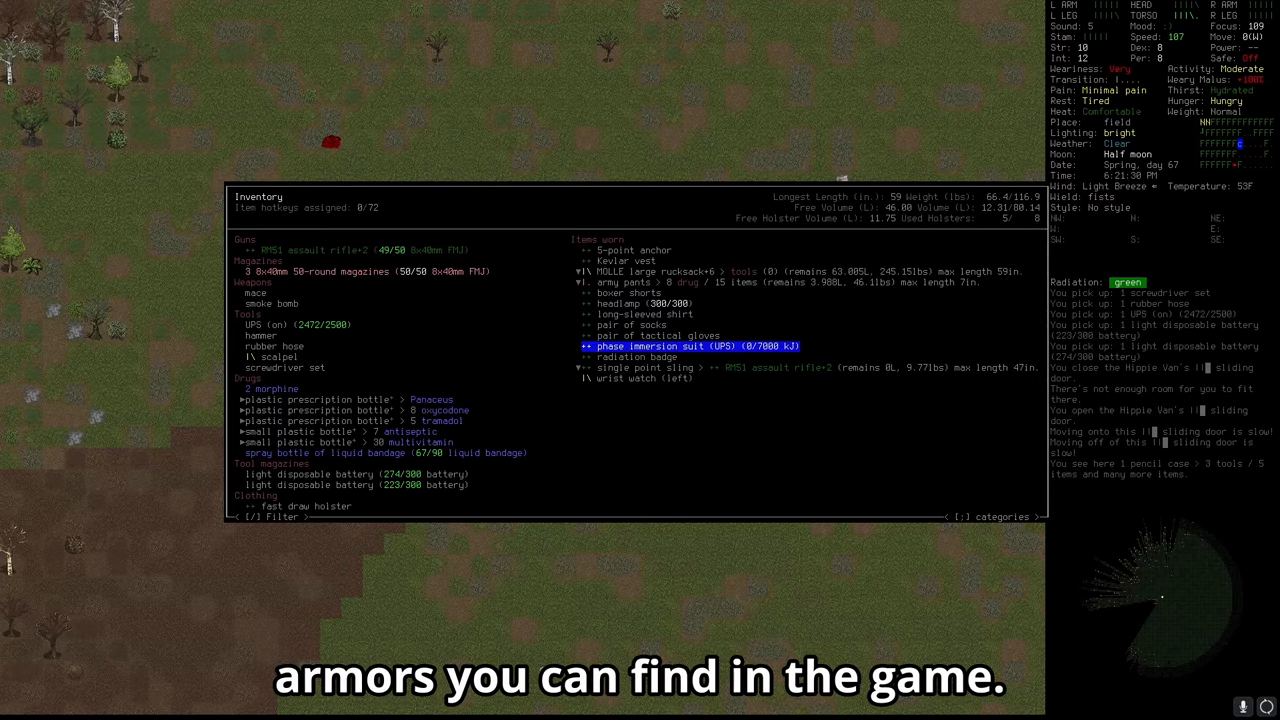
key("Escape")
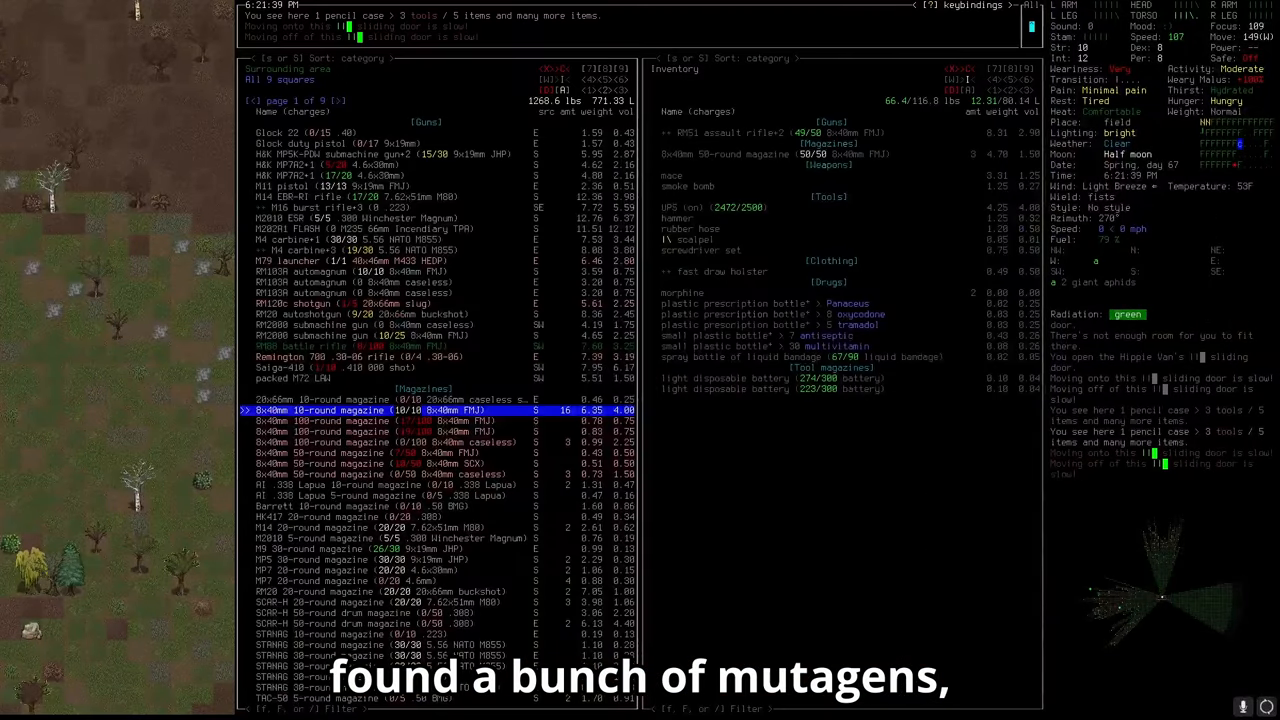
key(">")
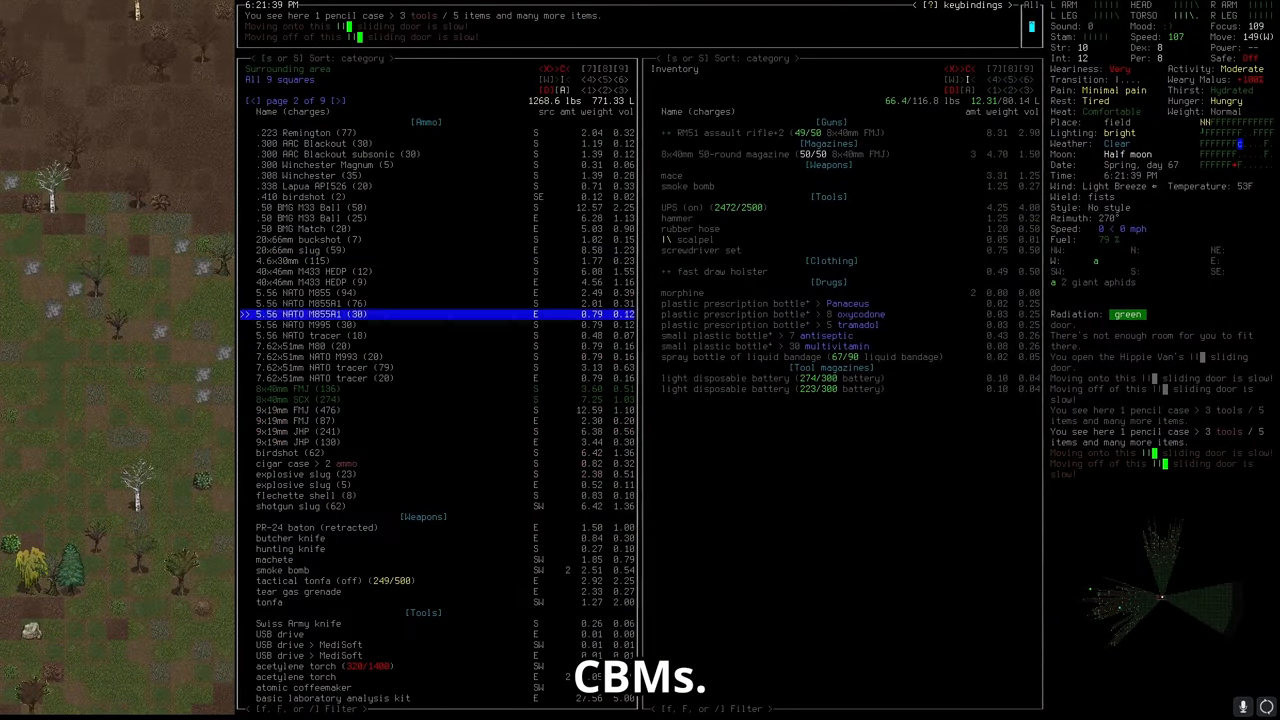